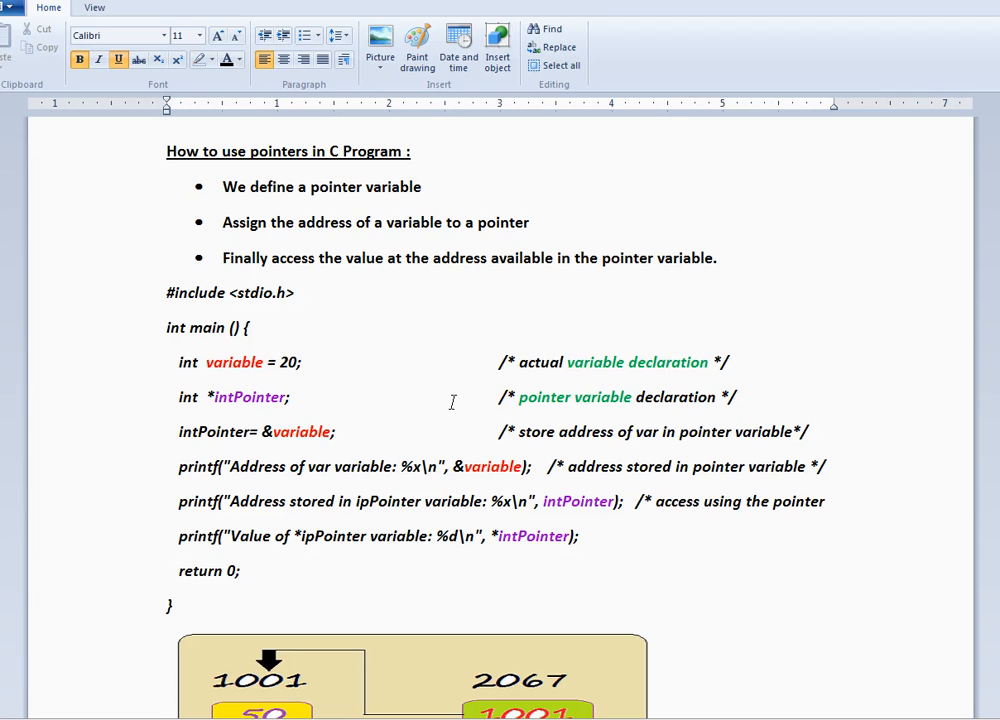
pyautogui.moveTo(490, 304)
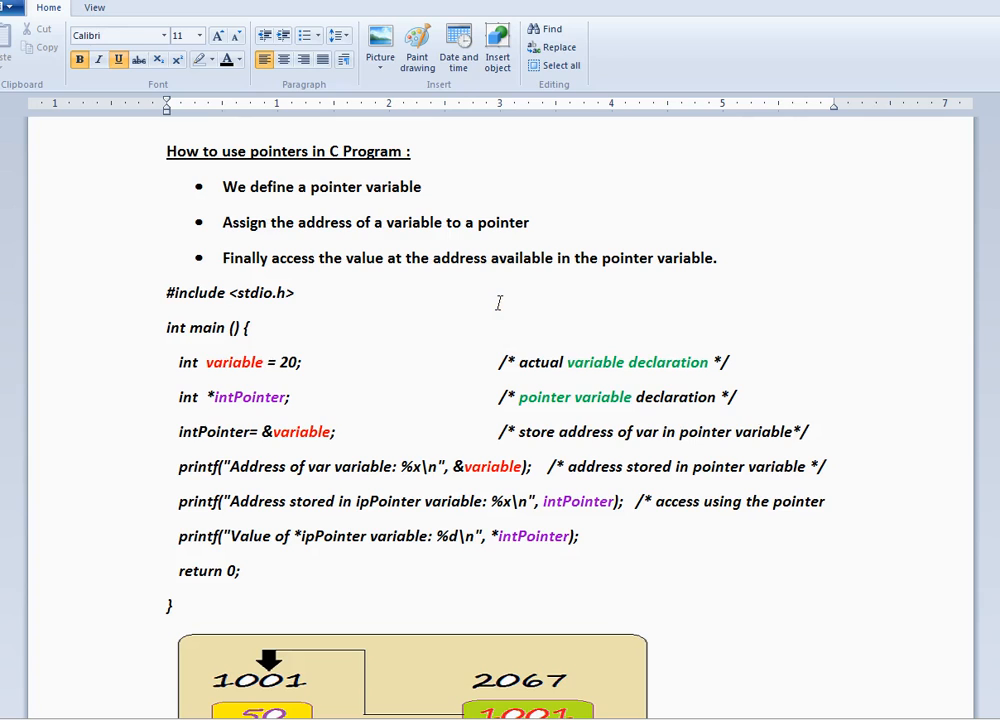
pyautogui.moveTo(436, 356)
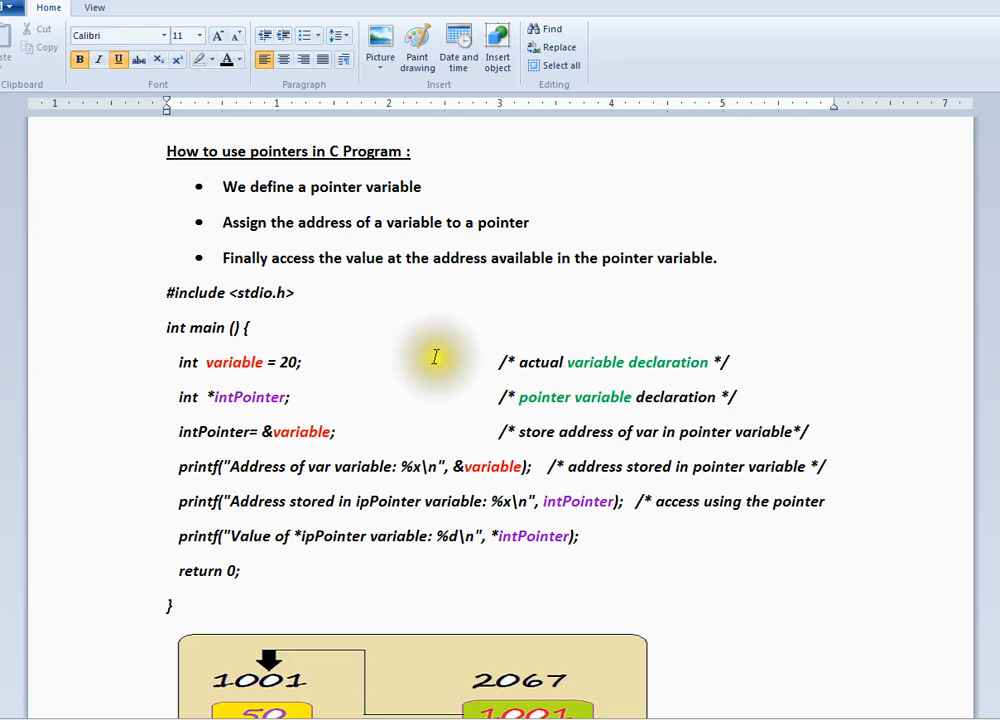
# Scroll the document down so the 1001/2067 memory diagram sits below the example code
pyautogui.scroll(-3)
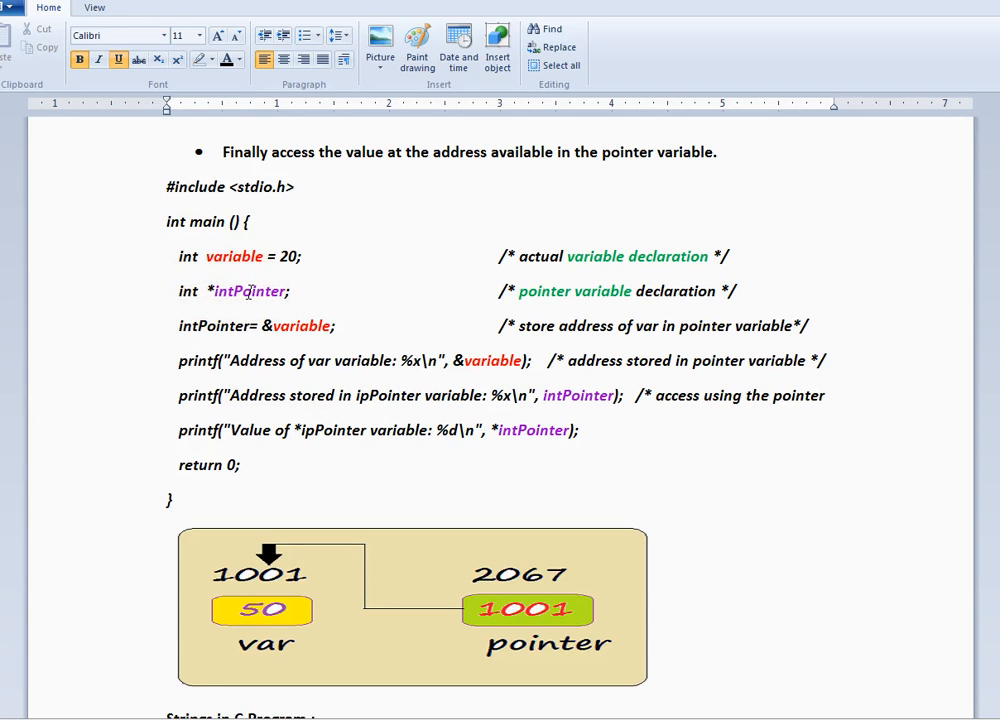
pyautogui.doubleClick(248, 292)
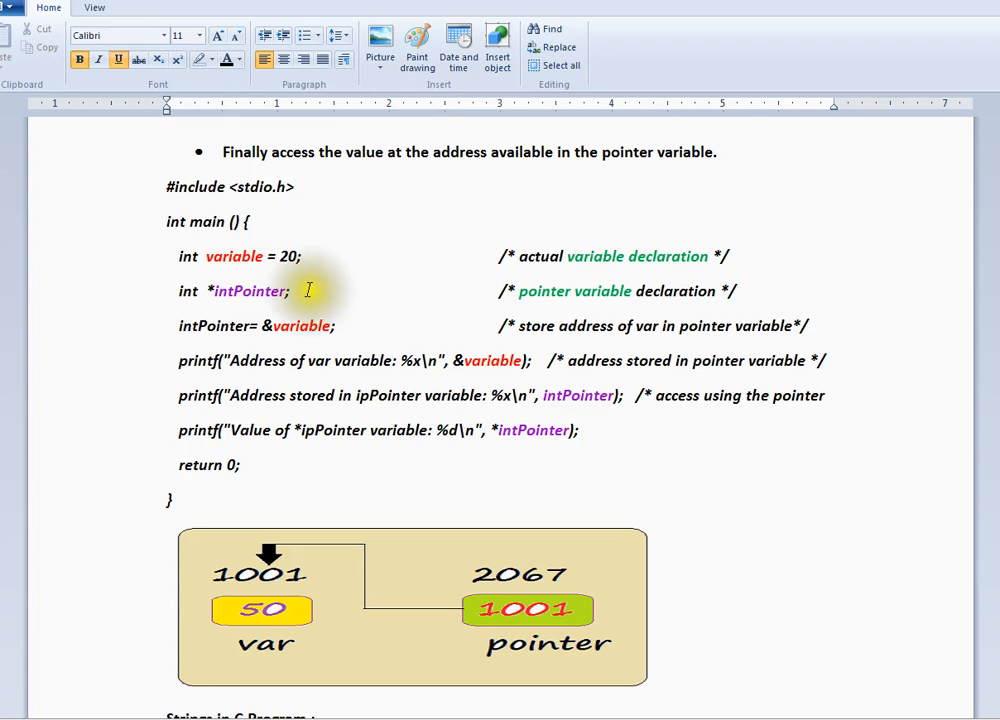
pyautogui.moveTo(216, 324)
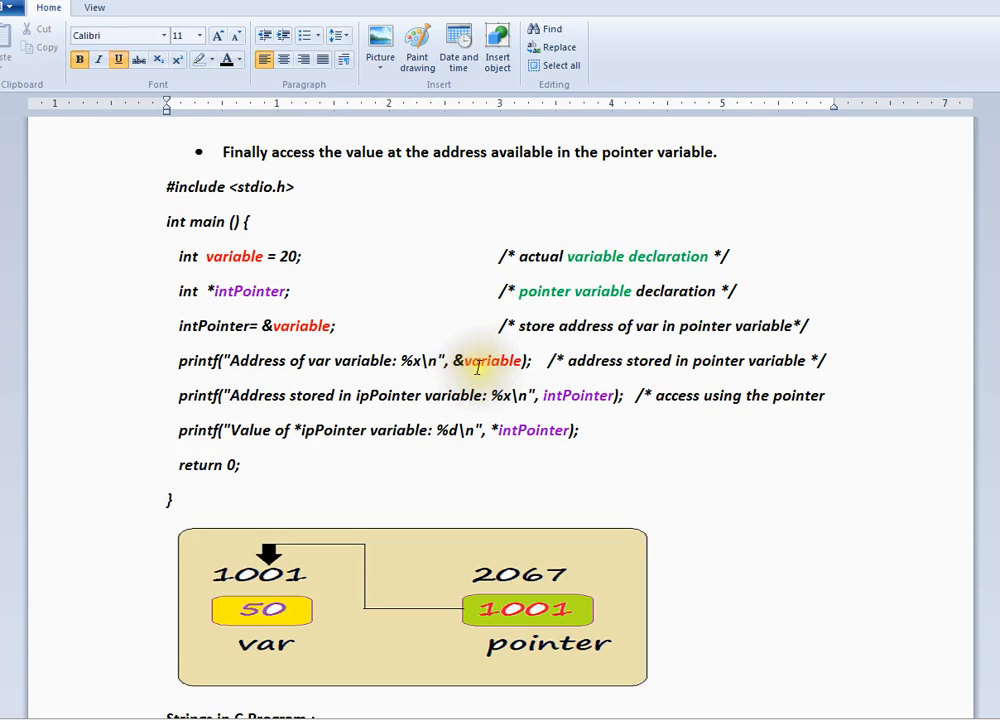
pyautogui.moveTo(250, 292)
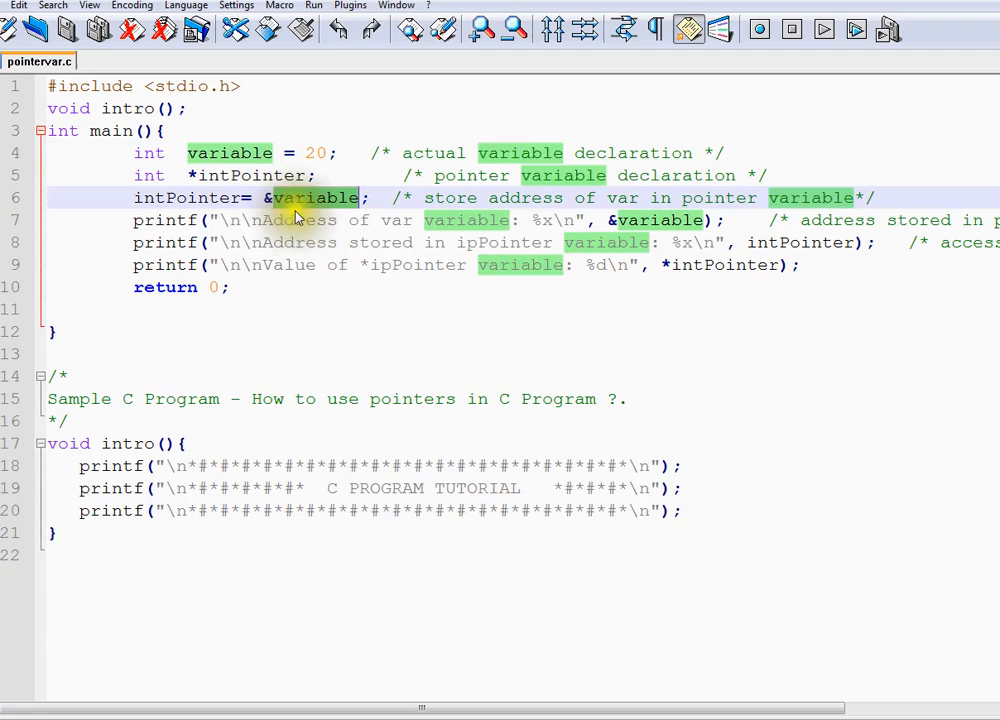
# Run pointervar.exe and move the console to reveal 18ff40 printed twice and the value 20
pyautogui.doubleClick(190, 198)
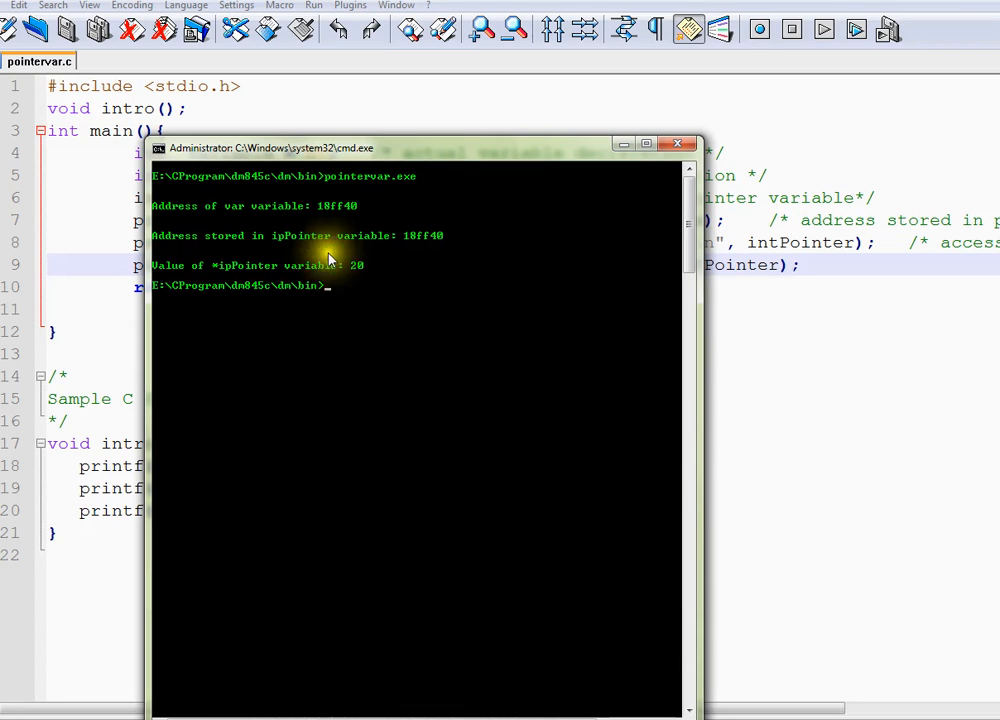
pyautogui.moveTo(330, 148); pyautogui.dragTo(456, 302)
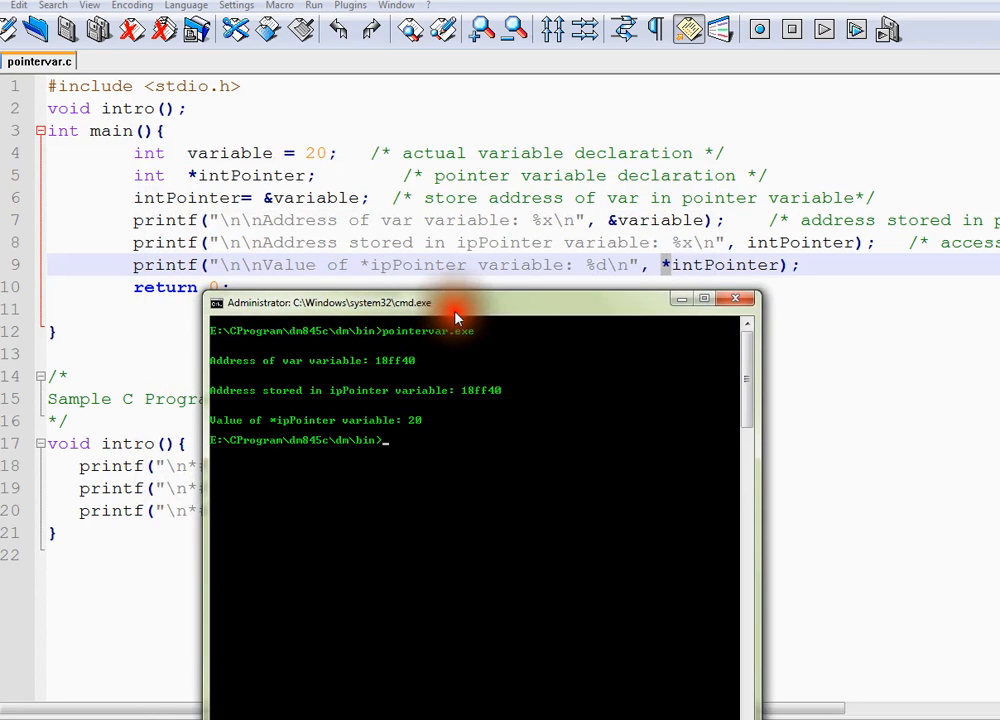
pyautogui.moveTo(488, 410)
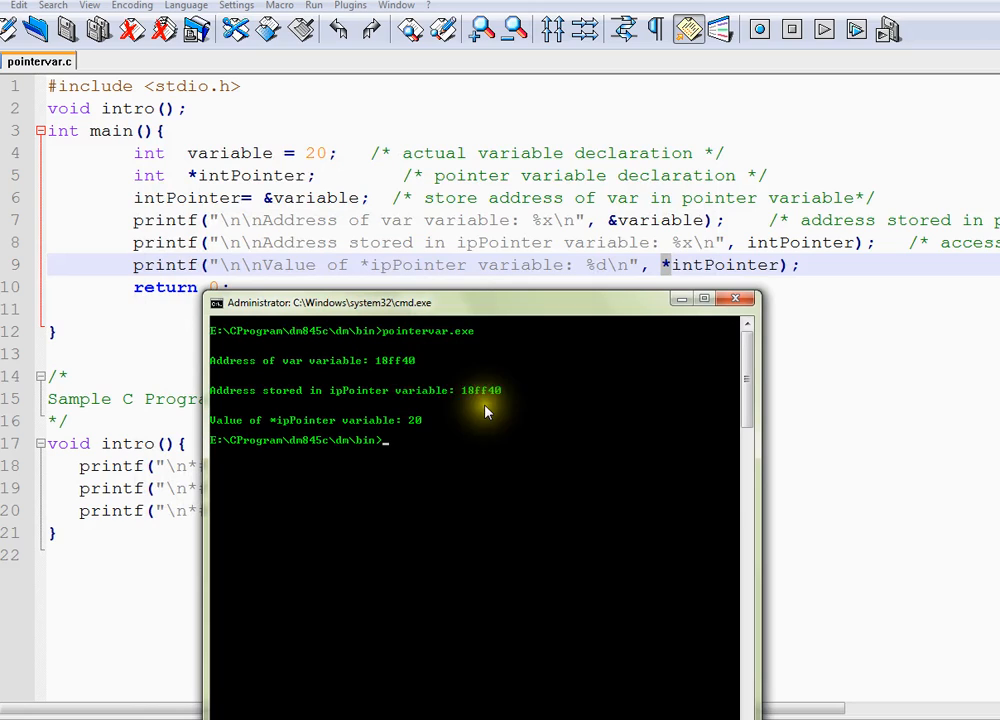